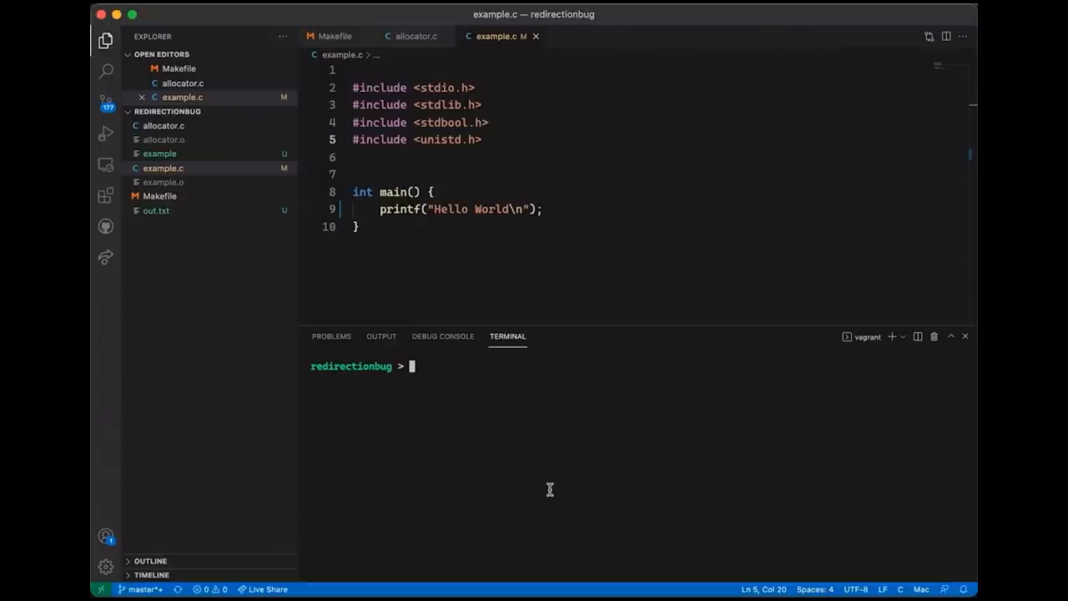
# - Debug ./example in gdb with a malloc breakpoint, backtrace, and select the doallocate function and filedoalloc.c
pyautogui.write('gdb ./example')
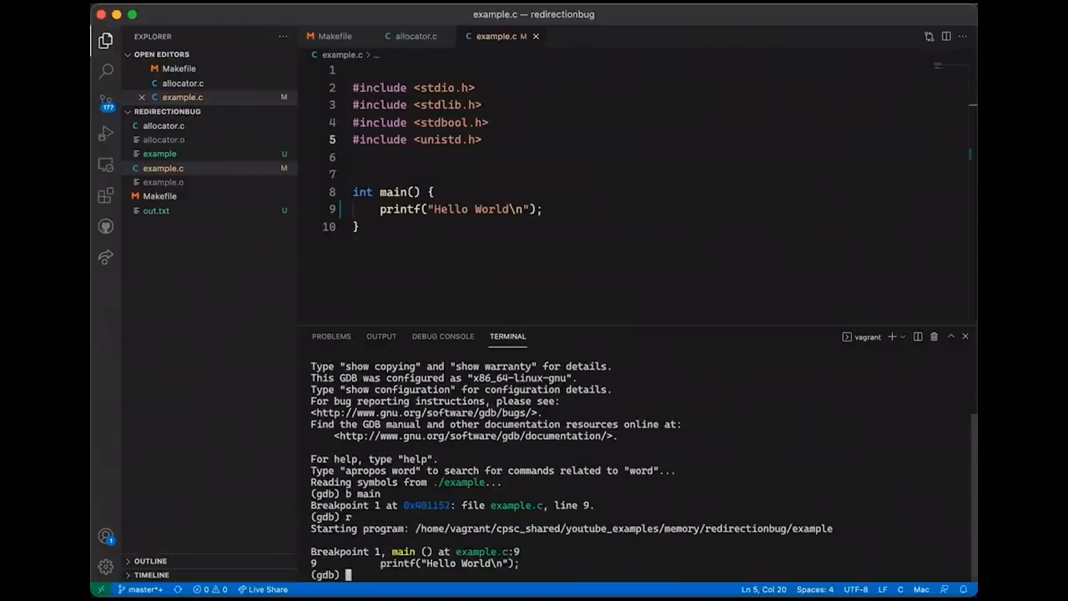
pyautogui.write('b malloc')
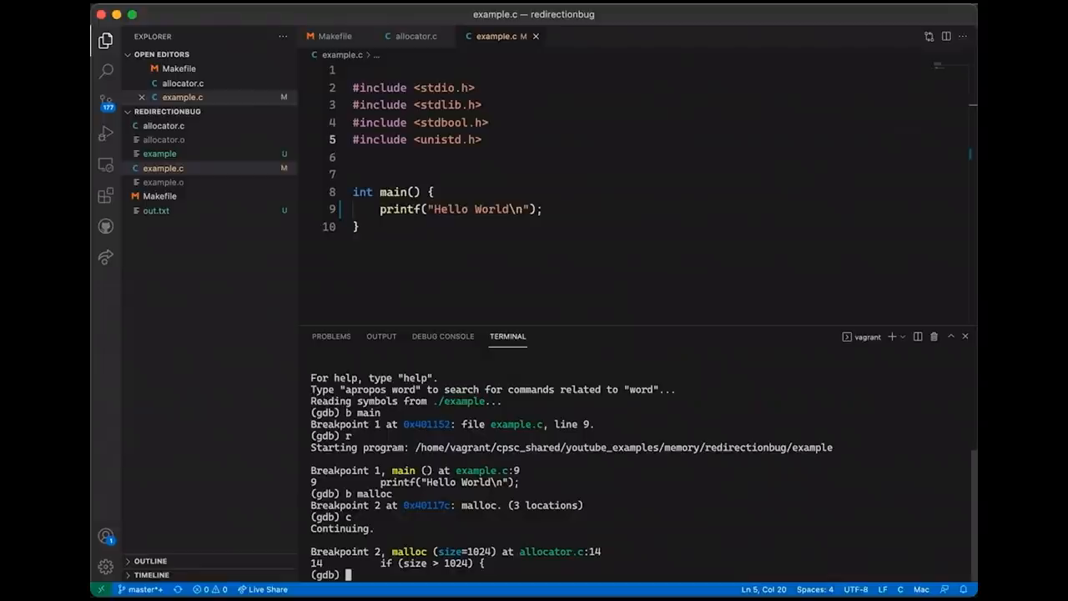
pyautogui.write('bt')
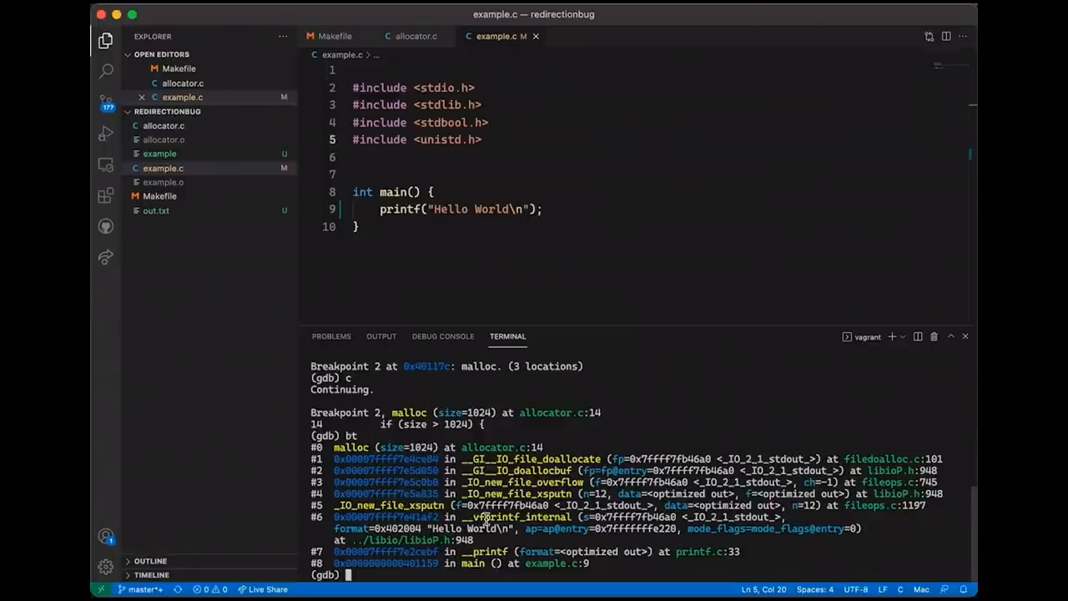
pyautogui.moveTo(522, 460)
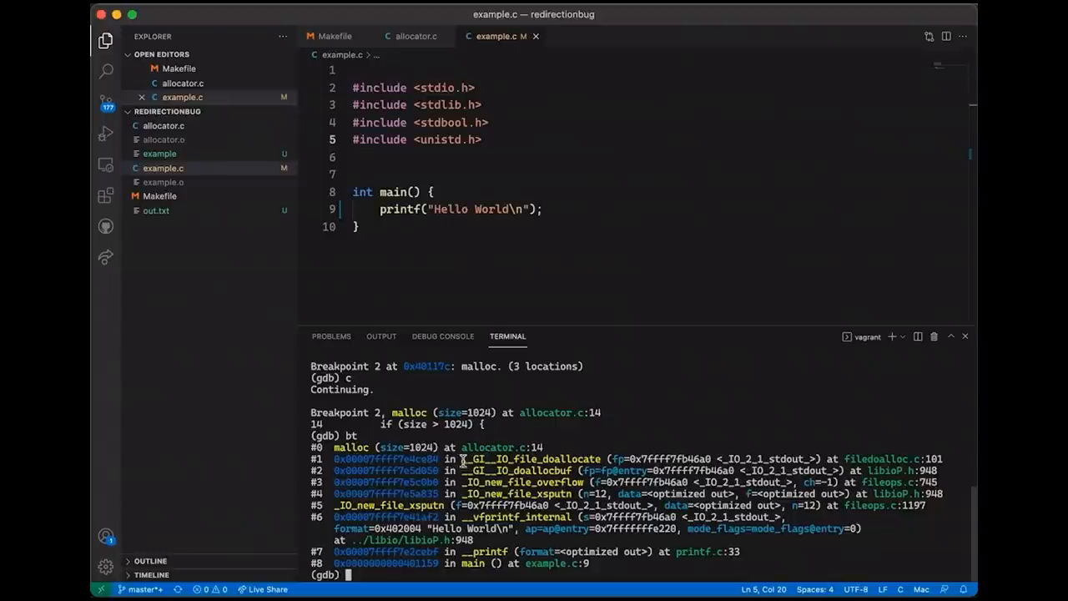
pyautogui.doubleClick(529, 458)
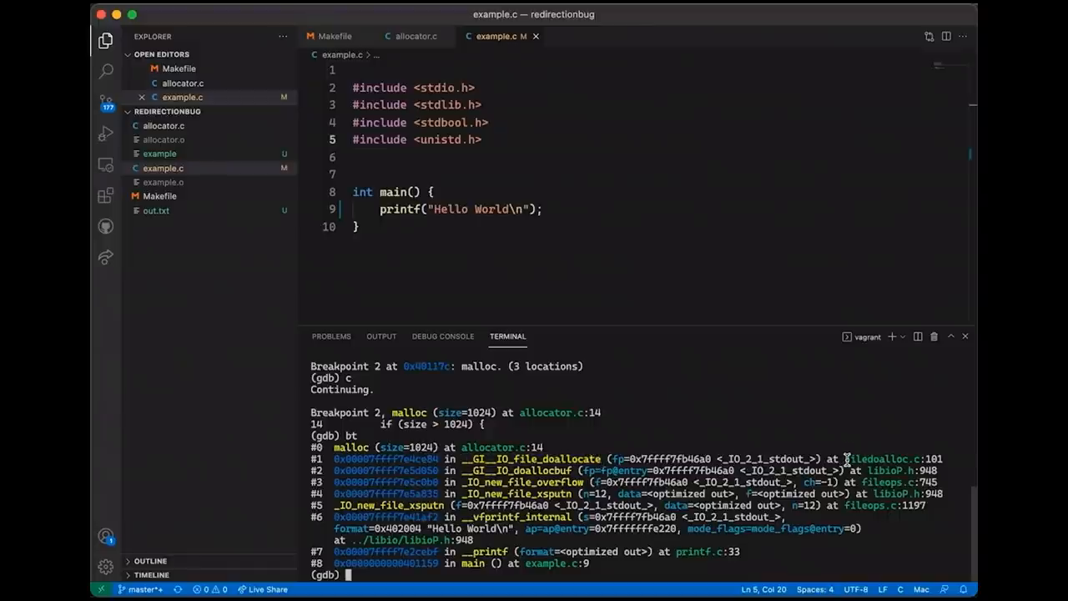
pyautogui.doubleClick(880, 459)
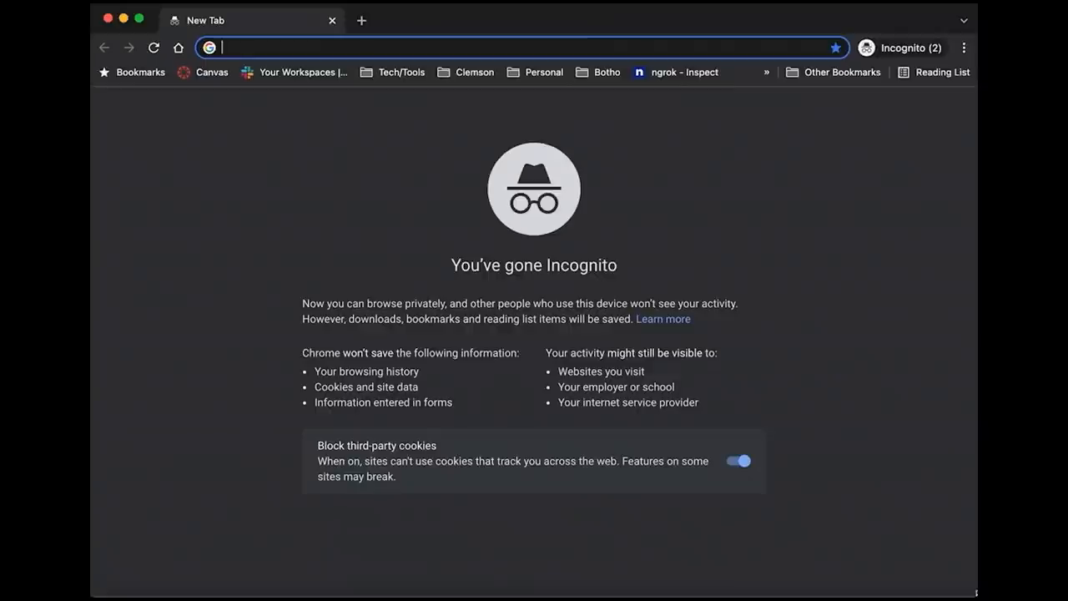
# - Search Google for IO_file_doallocate source code and open the Woboq filedoalloc.c result
pyautogui.write('IO_file_doallocate+source+code&rlz=1C5CHFA_enUS928US928&oq=IO_file_doallocate+so...')
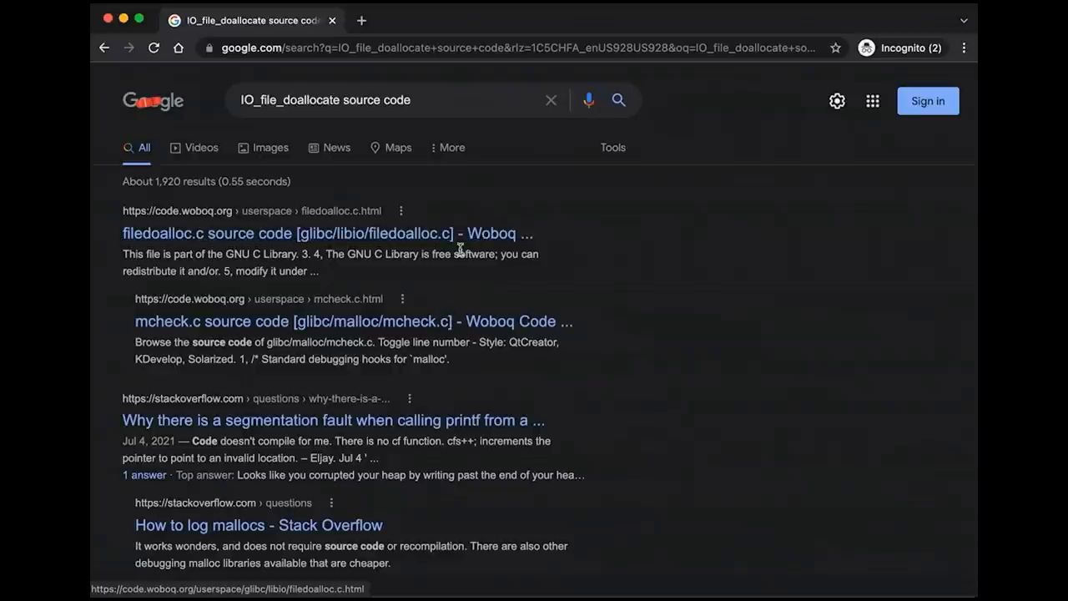
pyautogui.moveTo(409, 233)
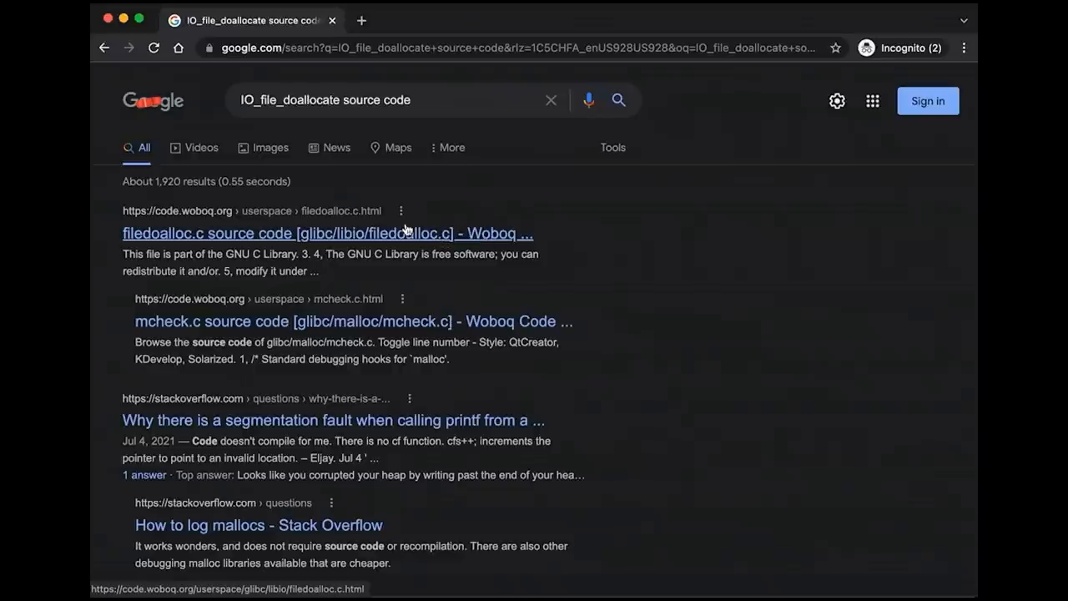
pyautogui.click(326, 233)
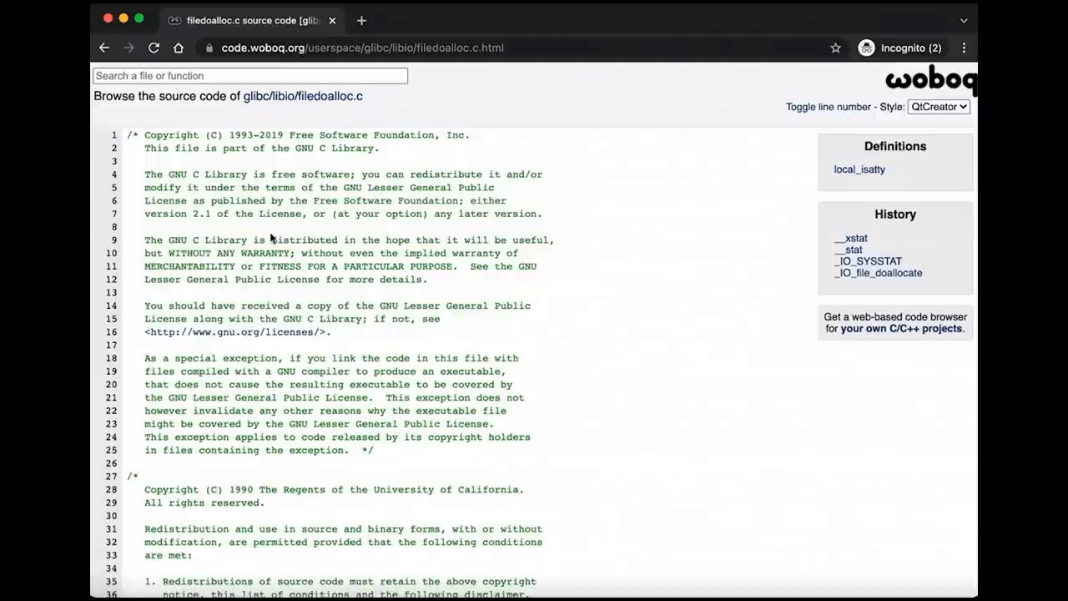
# - Scroll to _IO_file_doallocate, highlight where size is used, and duplicate the tab
pyautogui.scroll(-3)
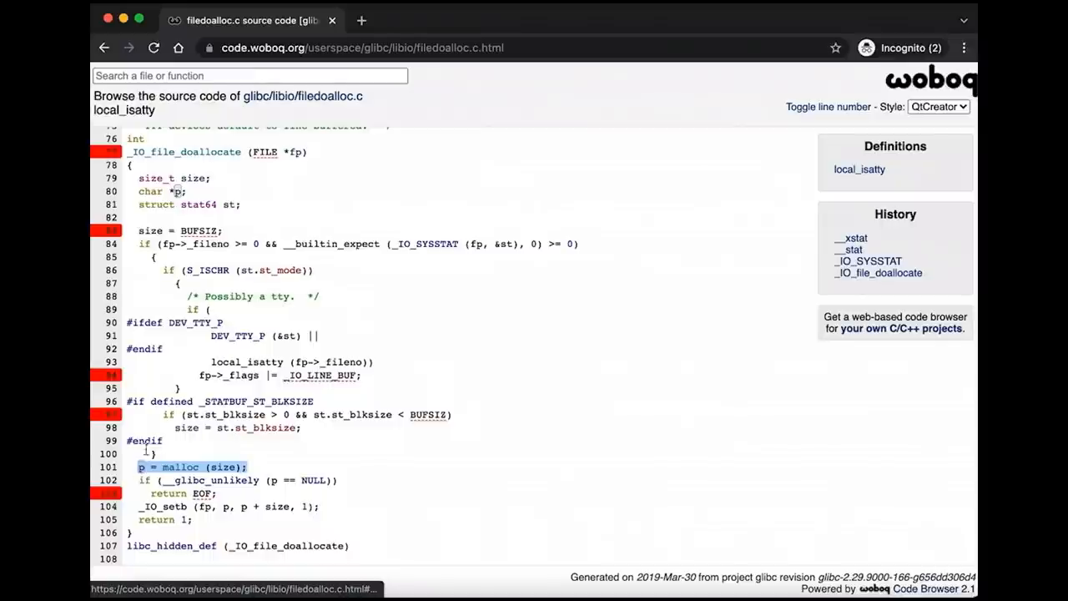
pyautogui.click(223, 466)
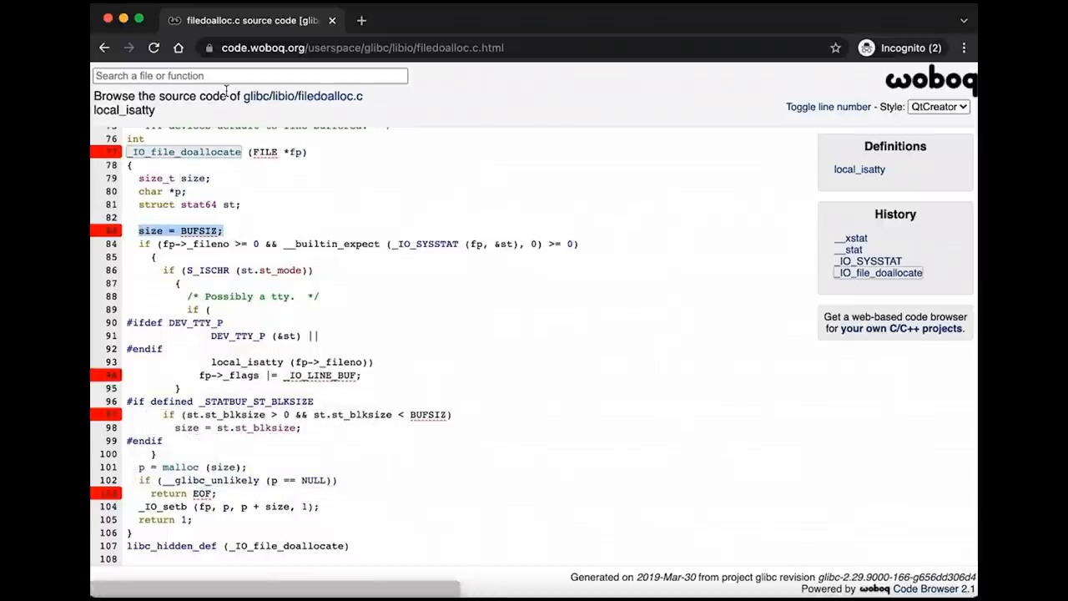
pyautogui.rightClick(250, 20)
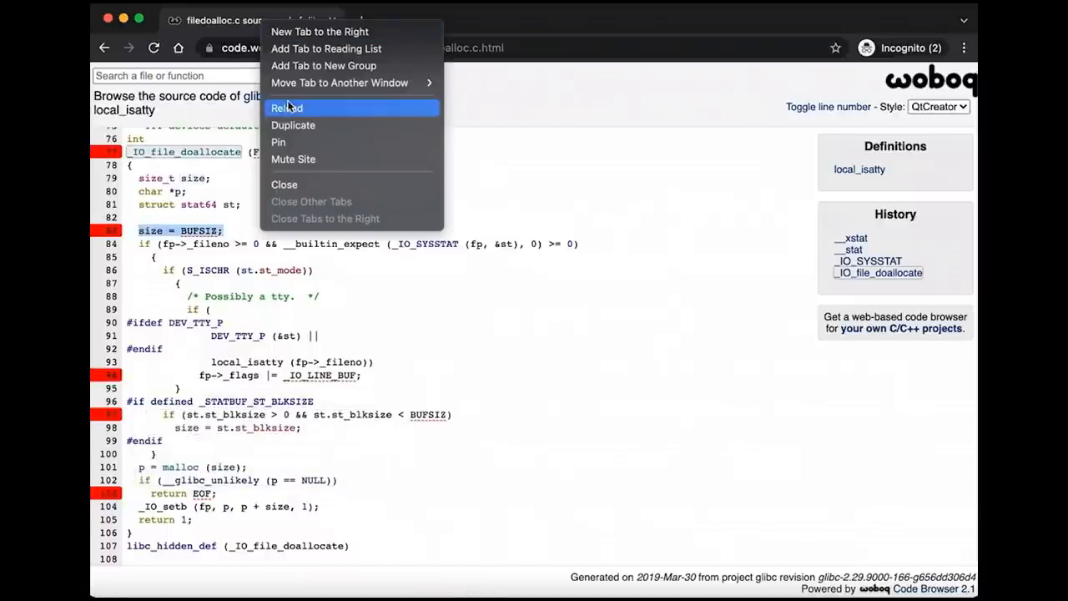
pyautogui.click(293, 125)
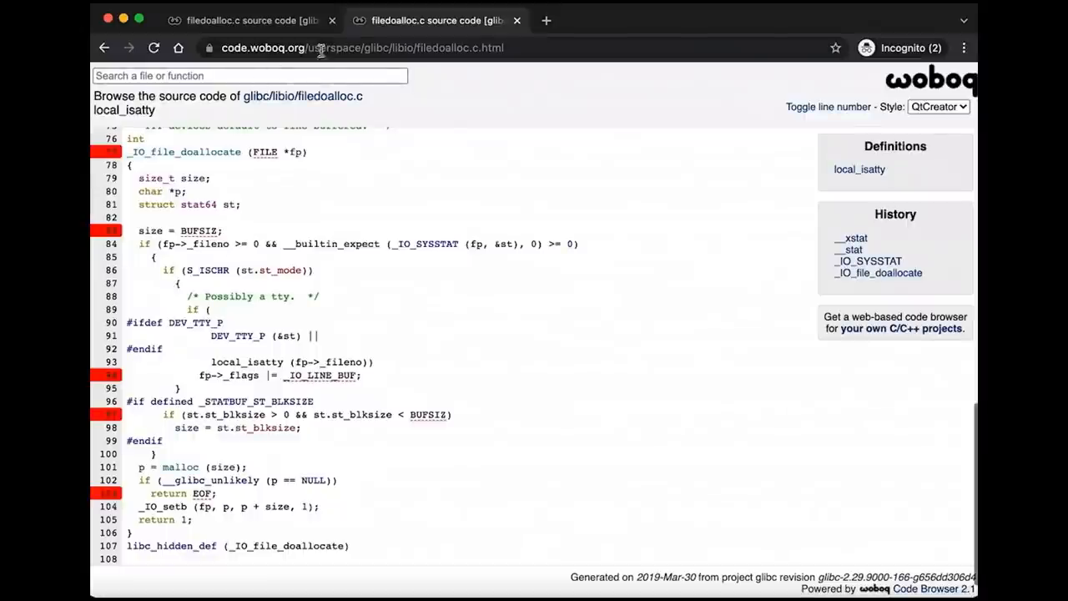
# - Search Woboq for BUFSIZ and open glibc's stdio.h in the second tab
pyautogui.write('BUFSIZ')
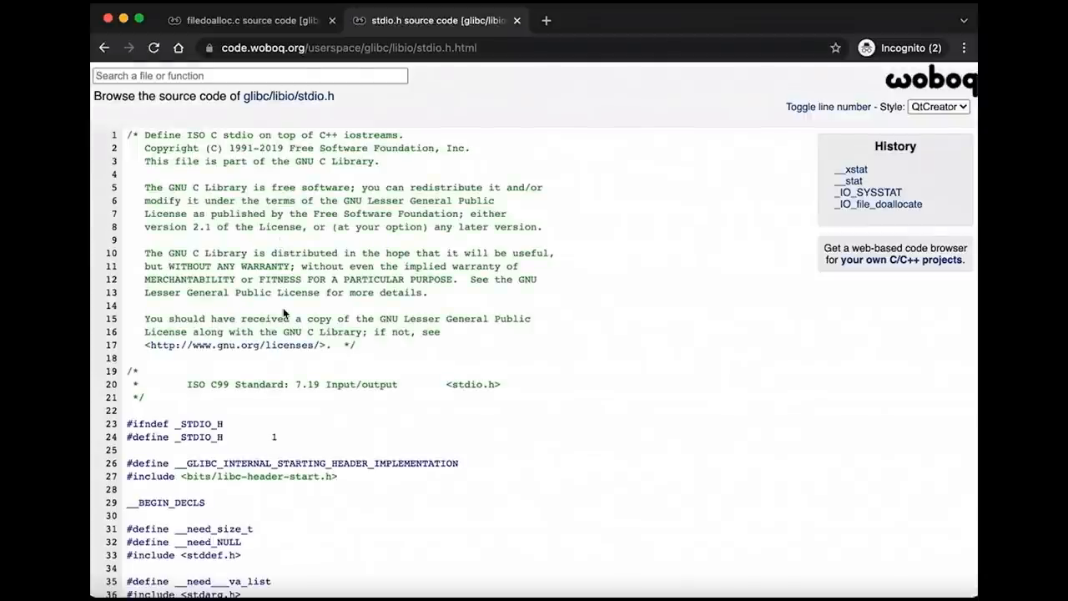
pyautogui.write('BUF')
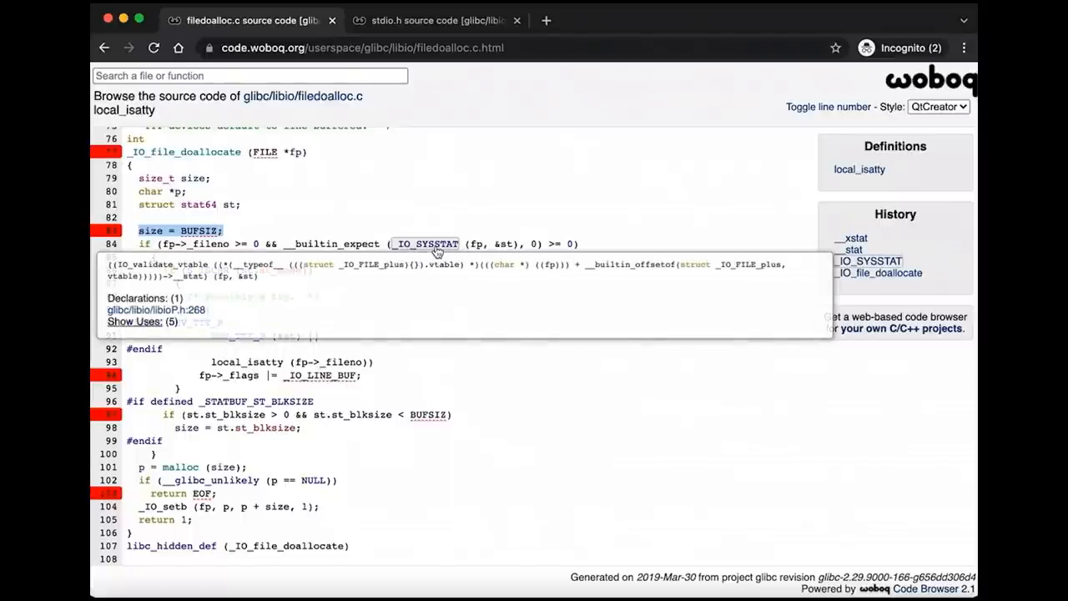
pyautogui.moveTo(433, 223)
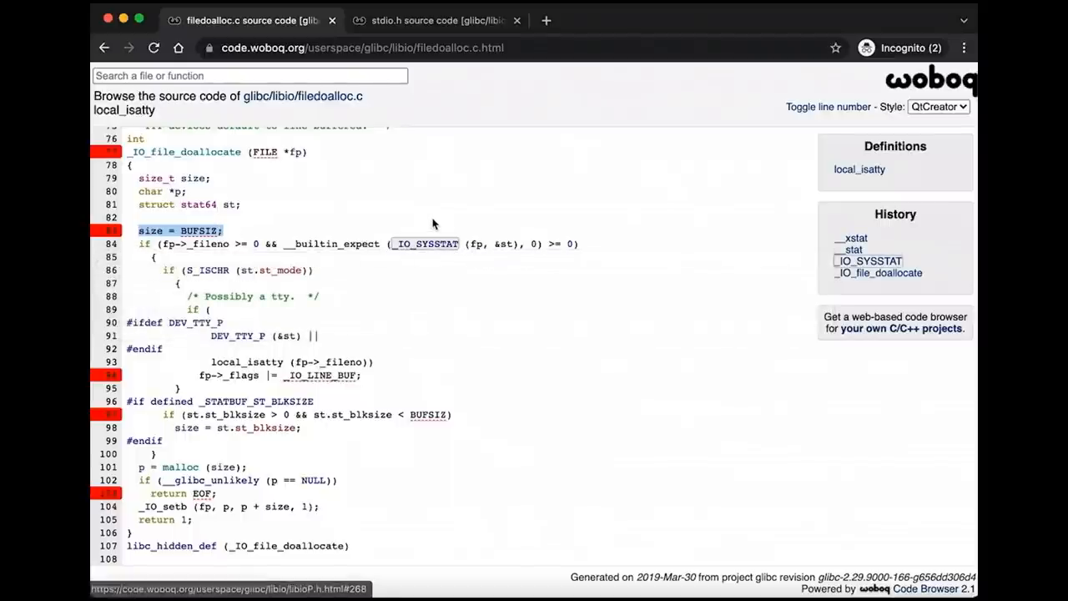
pyautogui.moveTo(452, 203)
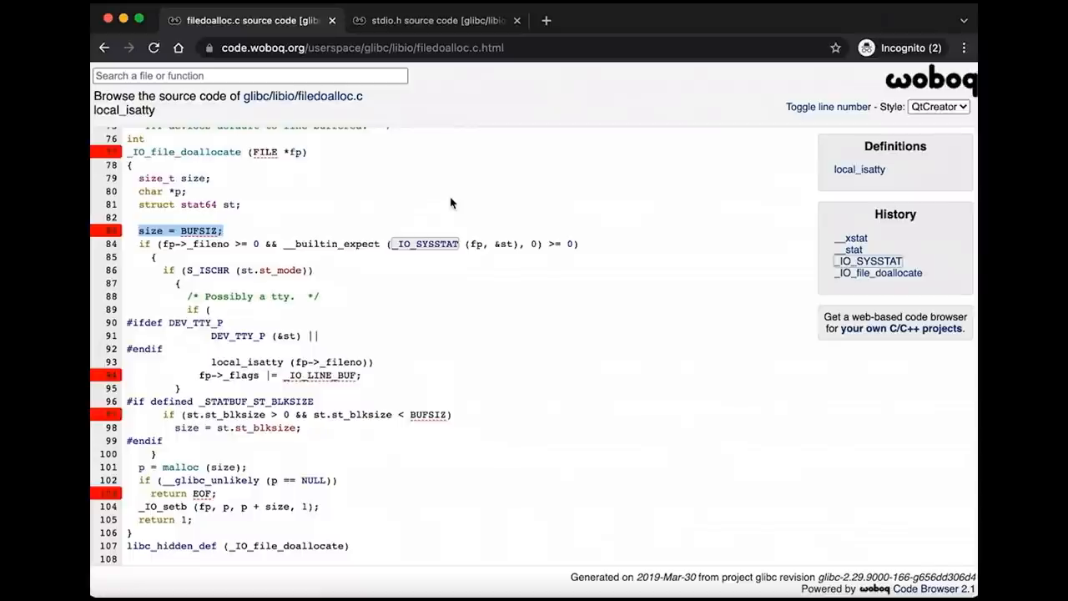
pyautogui.moveTo(491, 316)
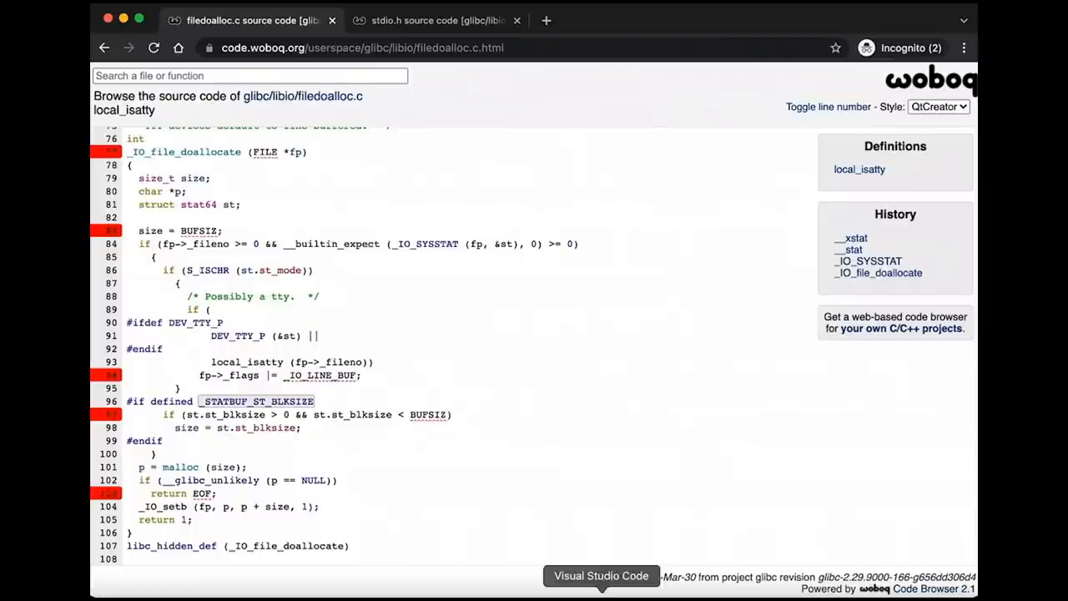
# - Return to VS Code, quit gdb, and run stat out.txt showing a 1048576 IO block
pyautogui.click(601, 575)
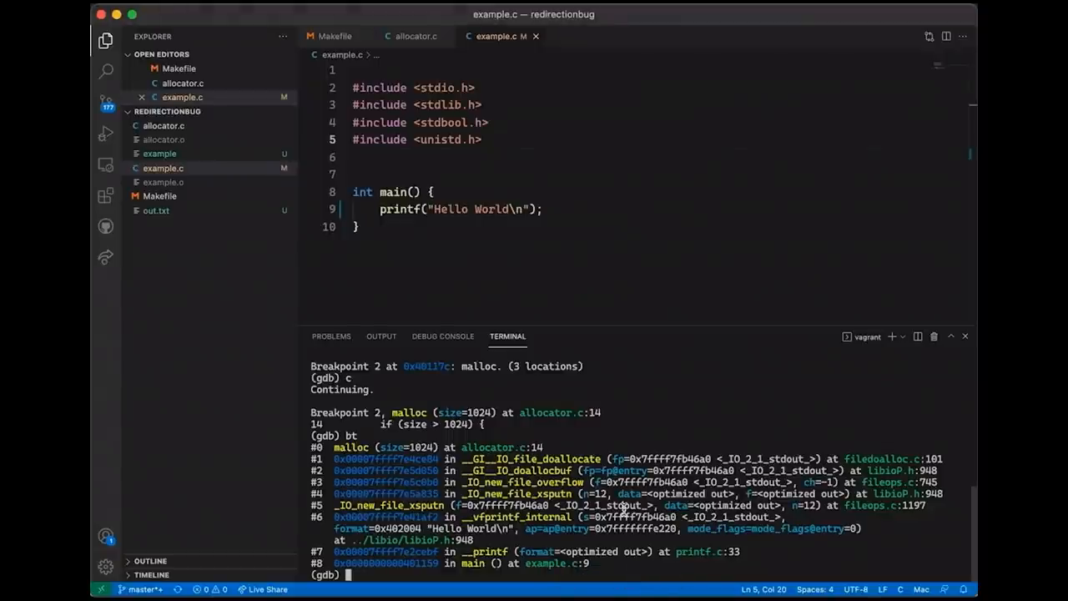
pyautogui.write('quit')
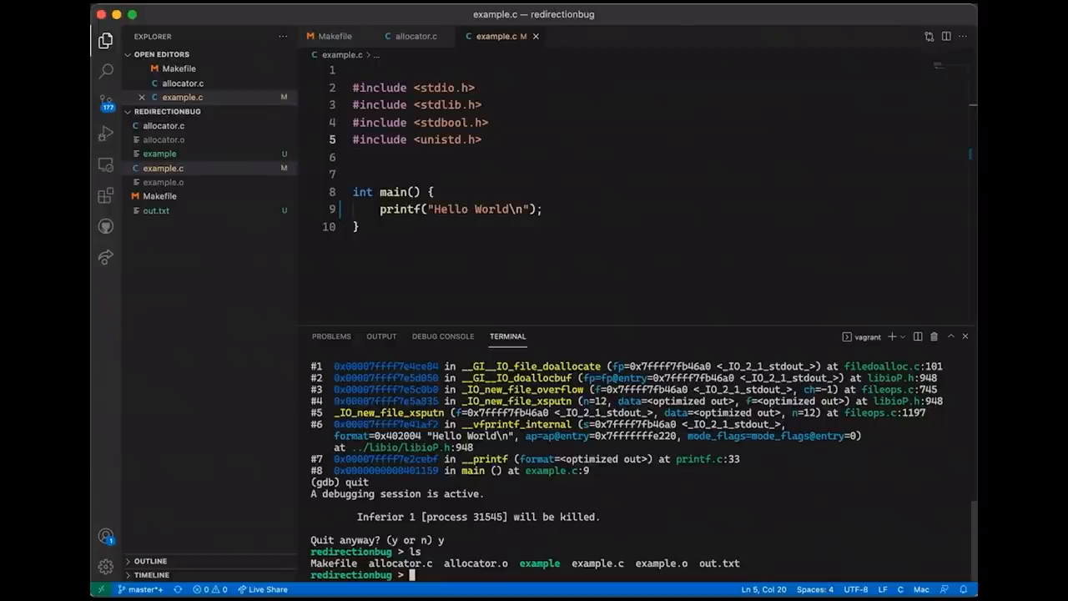
pyautogui.write('stat out.txt')
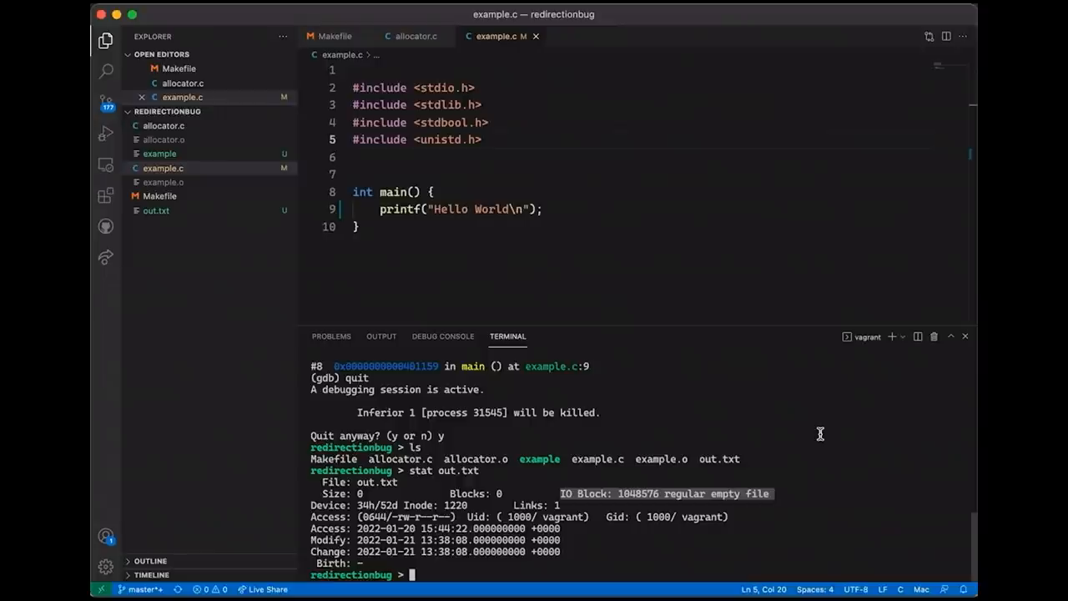
pyautogui.moveTo(506, 141)
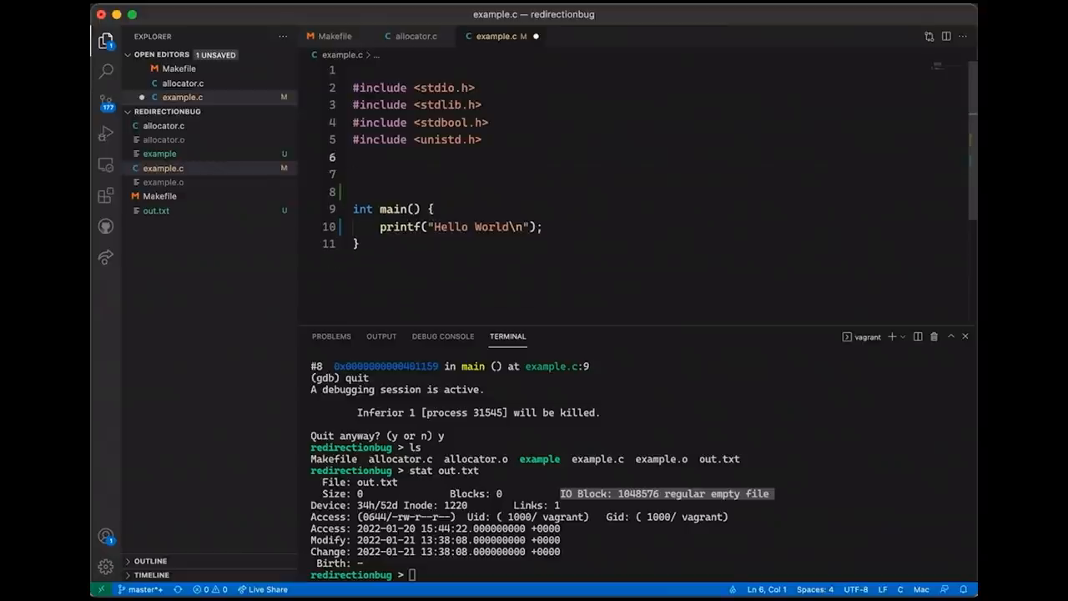
# - Add #include <sys/stat.h> and declare struct stat stbuf in example.c
pyautogui.write('#include <')
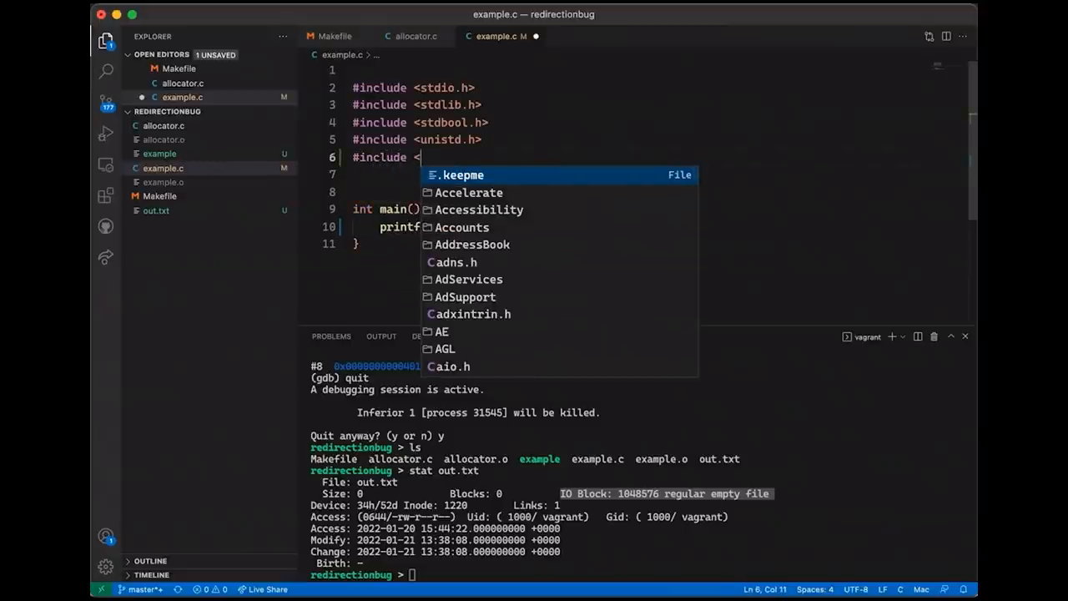
pyautogui.write('sys/stat.h>')
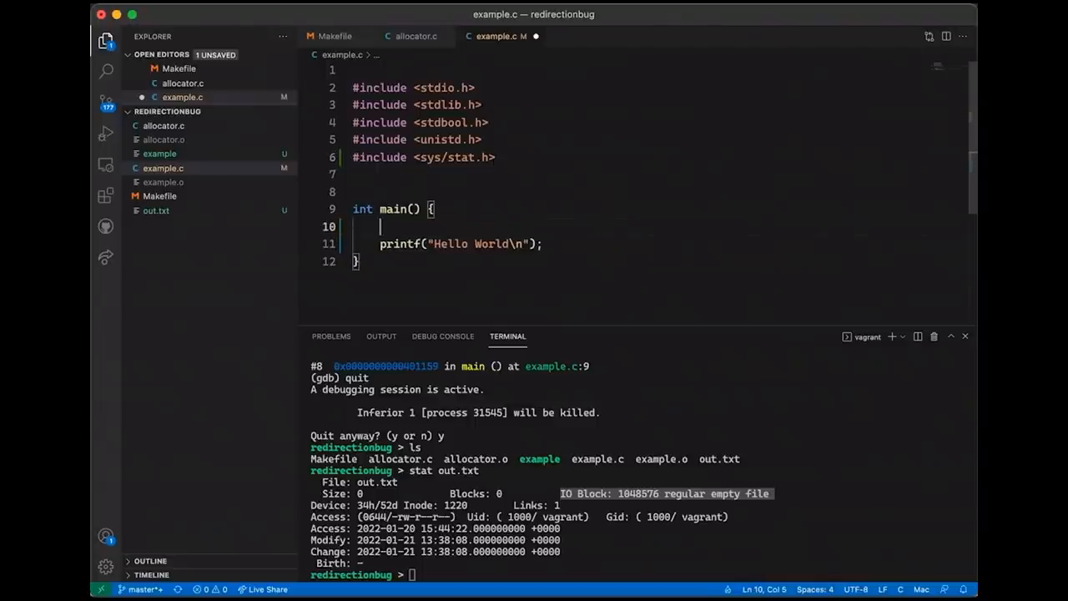
pyautogui.write('struct stat')
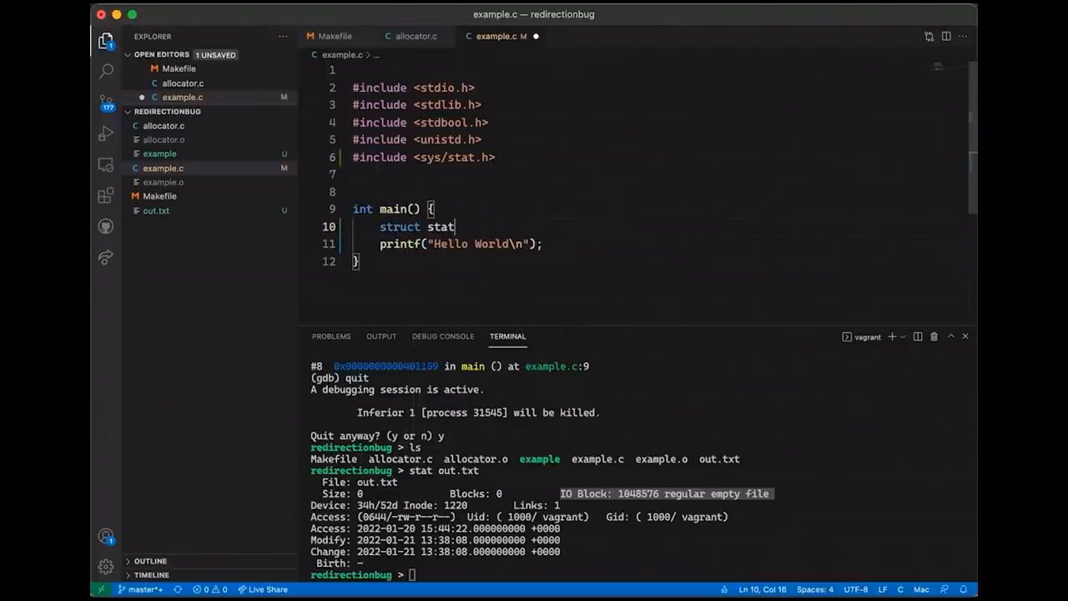
pyautogui.write('stbuf;')
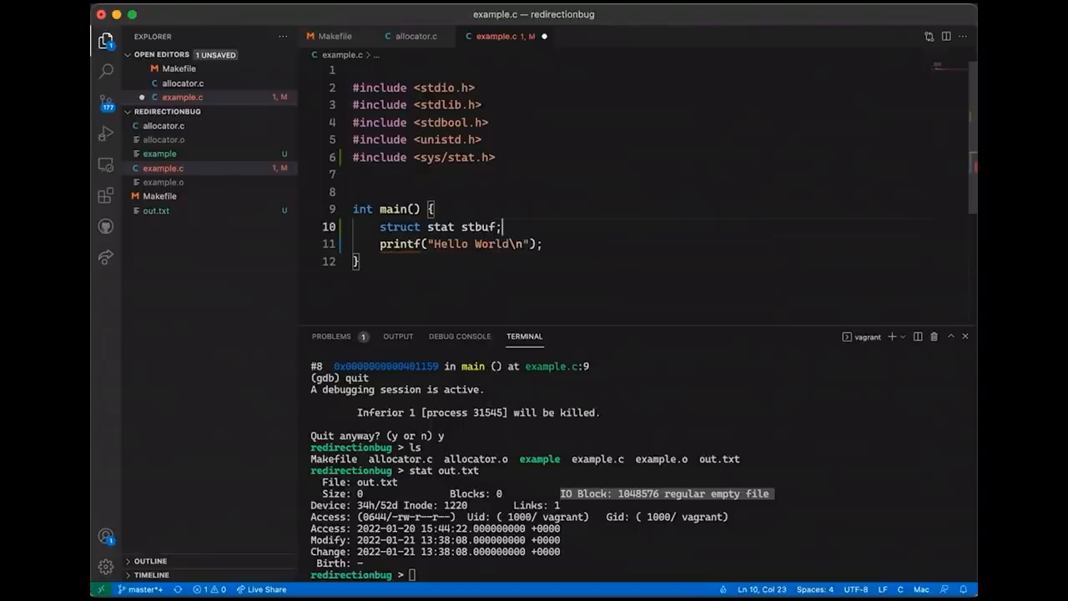
# - Call fstat(fileno(stdout), &stbuf) to fill stbuf
pyautogui.write('fstat(')
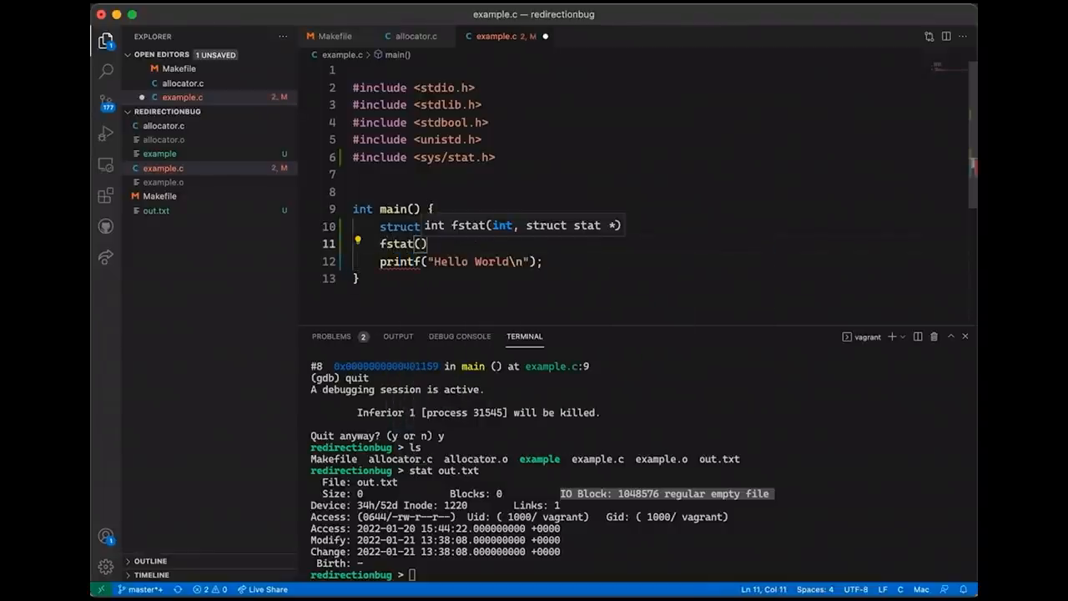
pyautogui.write('fileno(')
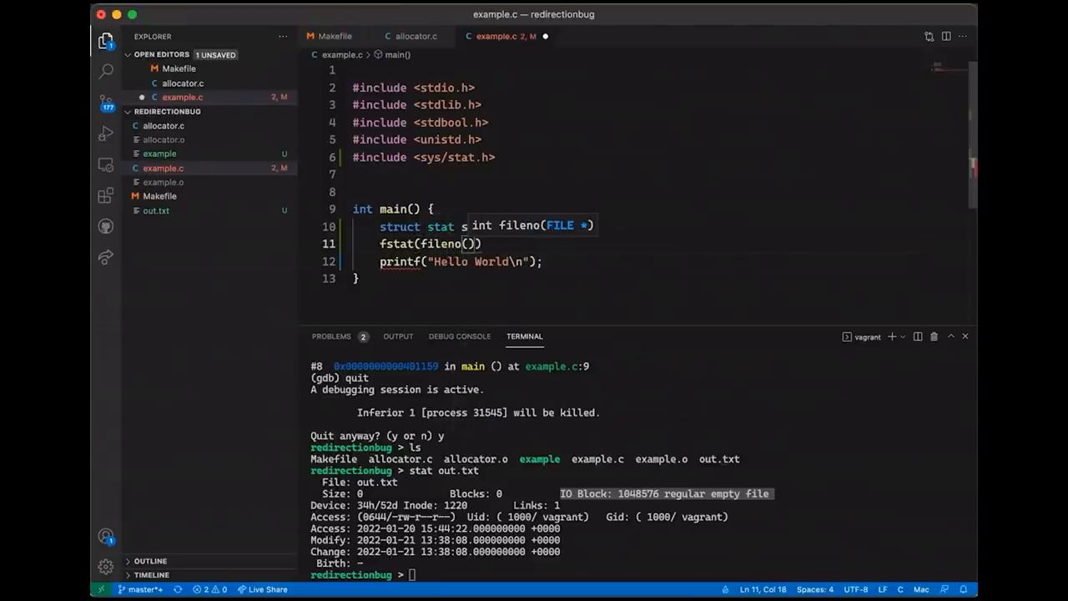
pyautogui.write('stdout')
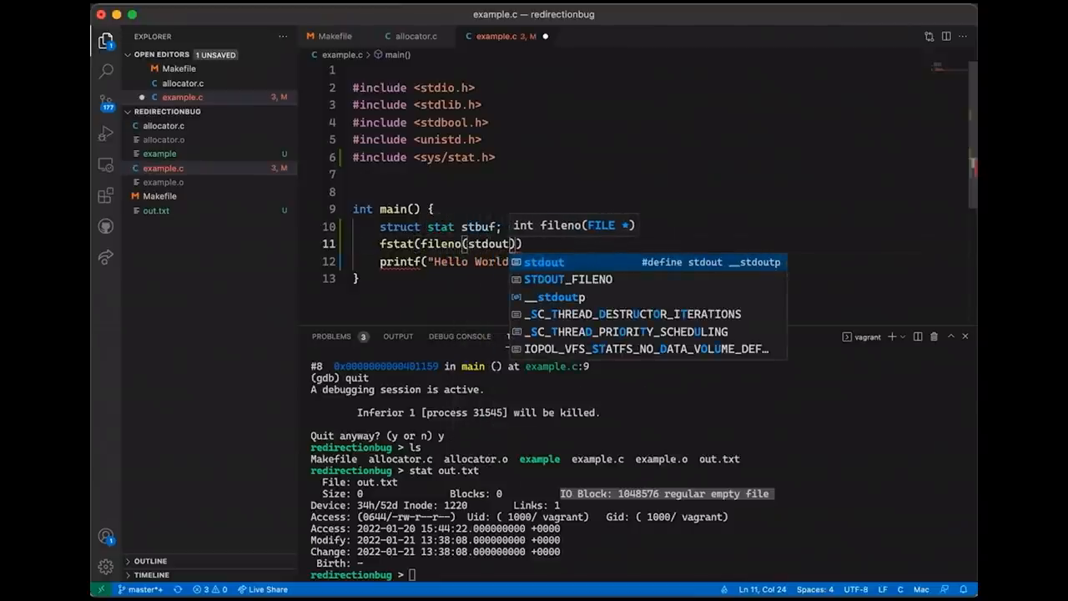
pyautogui.write(', &')
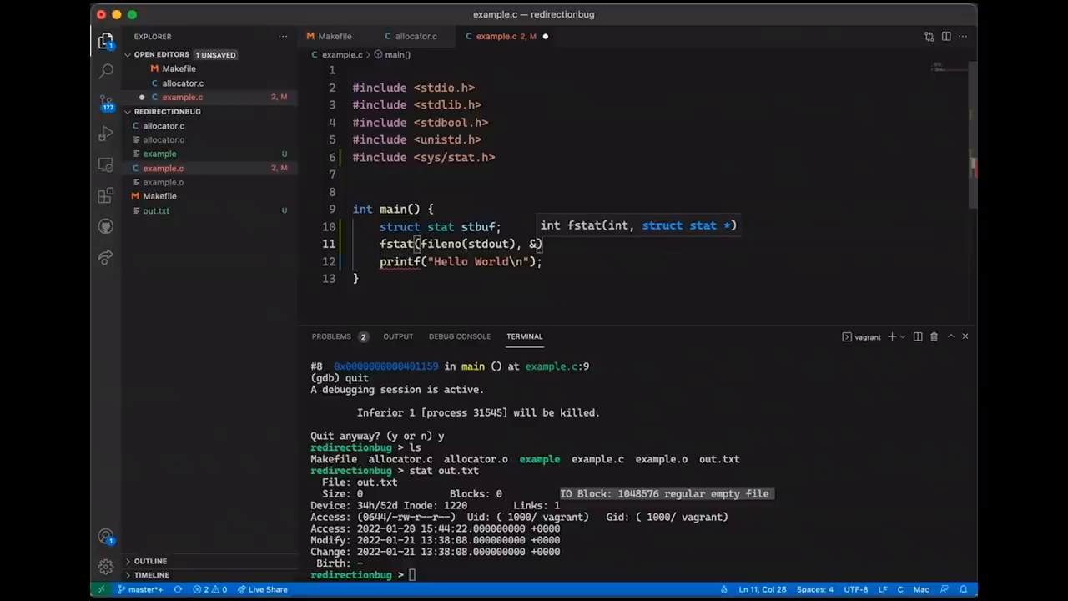
pyautogui.write('stbuf')
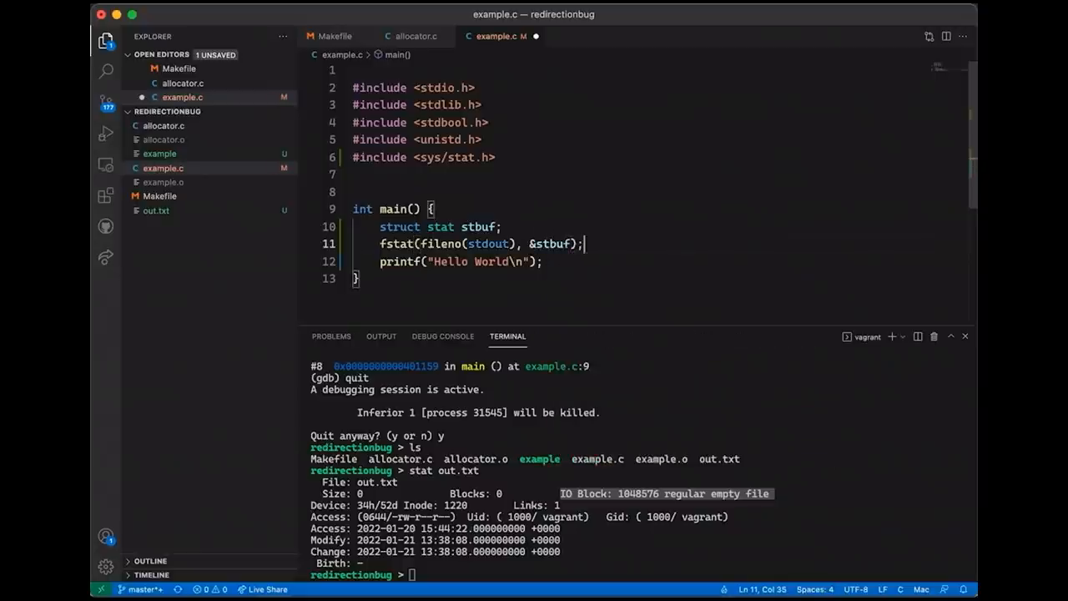
pyautogui.press('Enter')
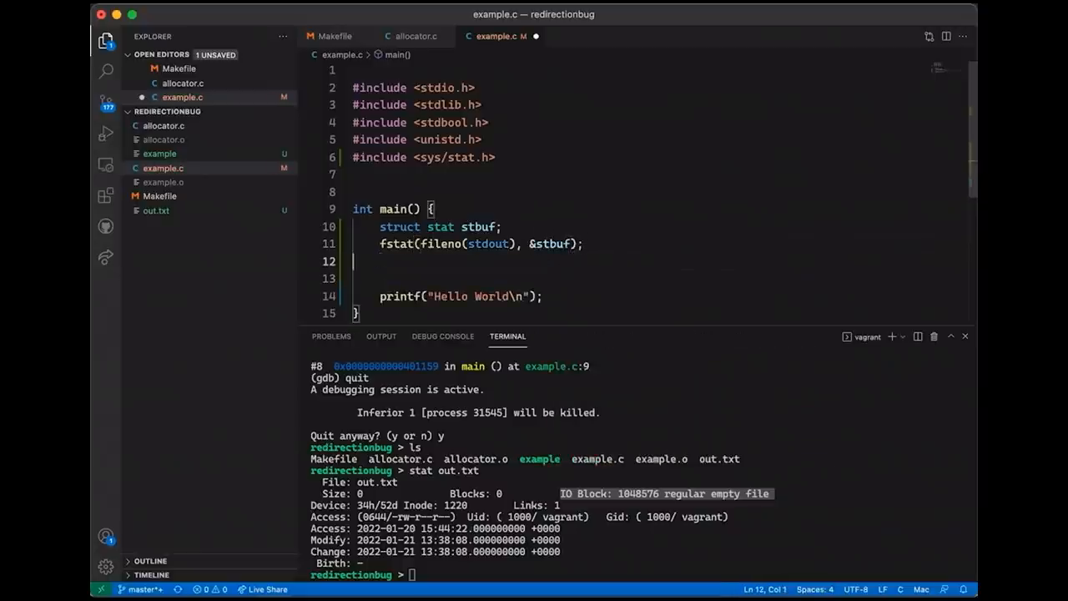
# - Print stbuf.st_blksize to stderr with fprintf using %ld
pyautogui.write('fprintf(s')
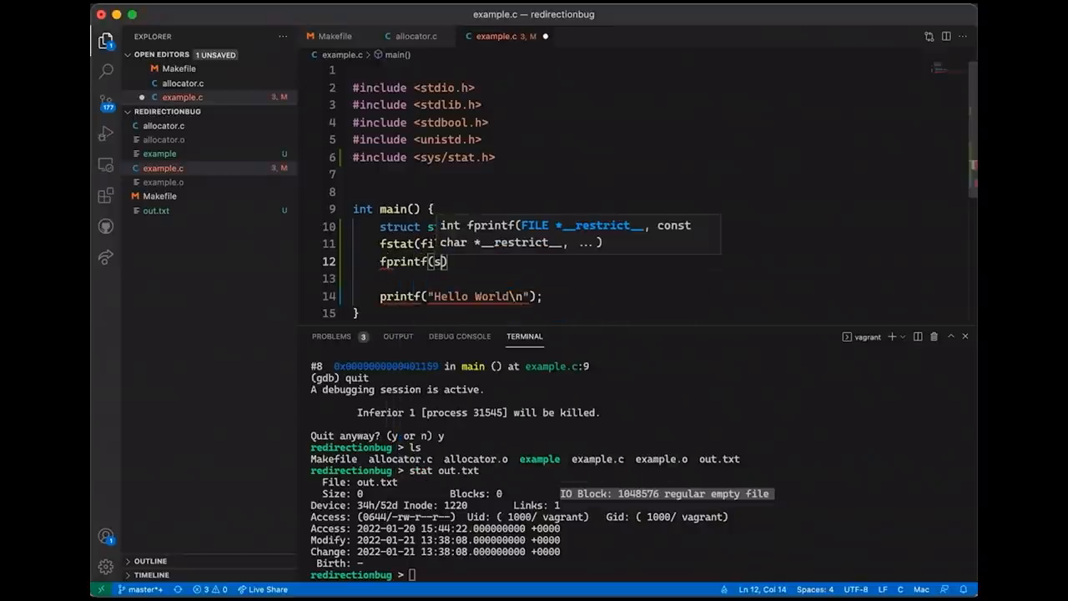
pyautogui.write('stderr, "block_size=')
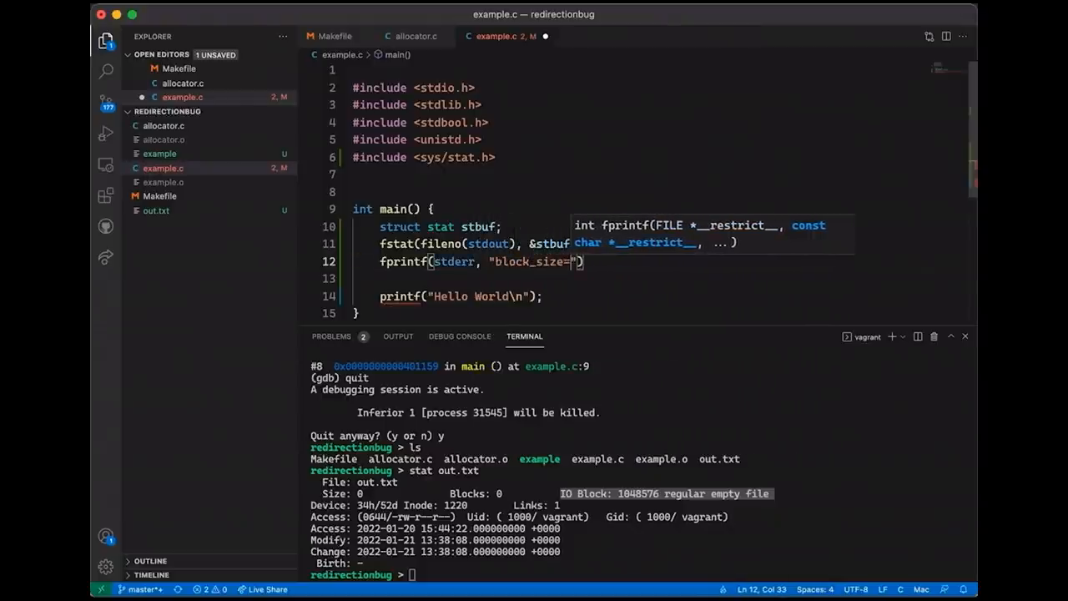
pyautogui.write('%ld')
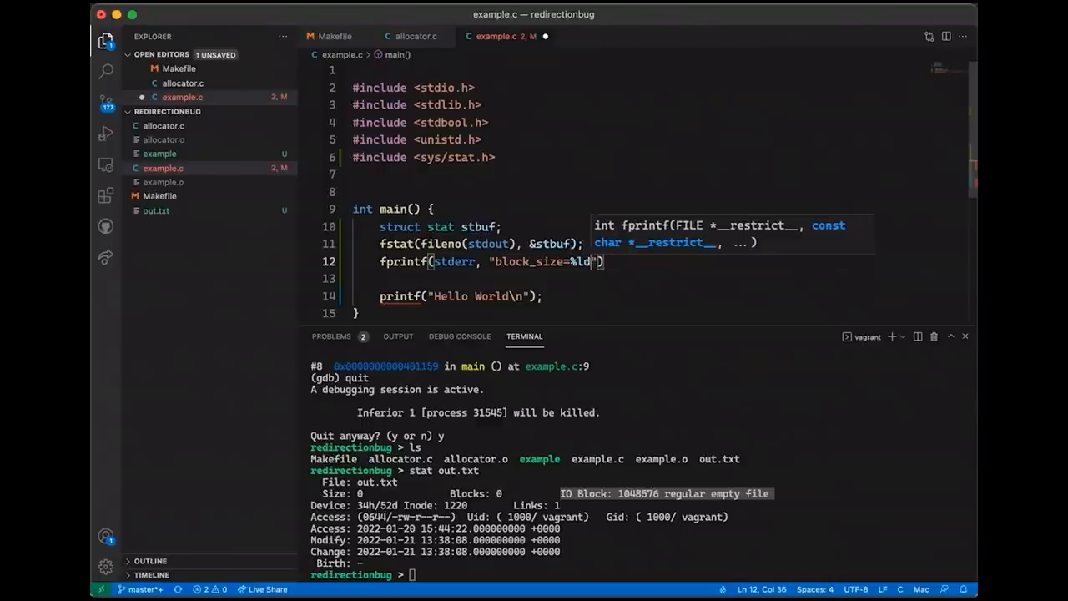
pyautogui.write('\\n",')
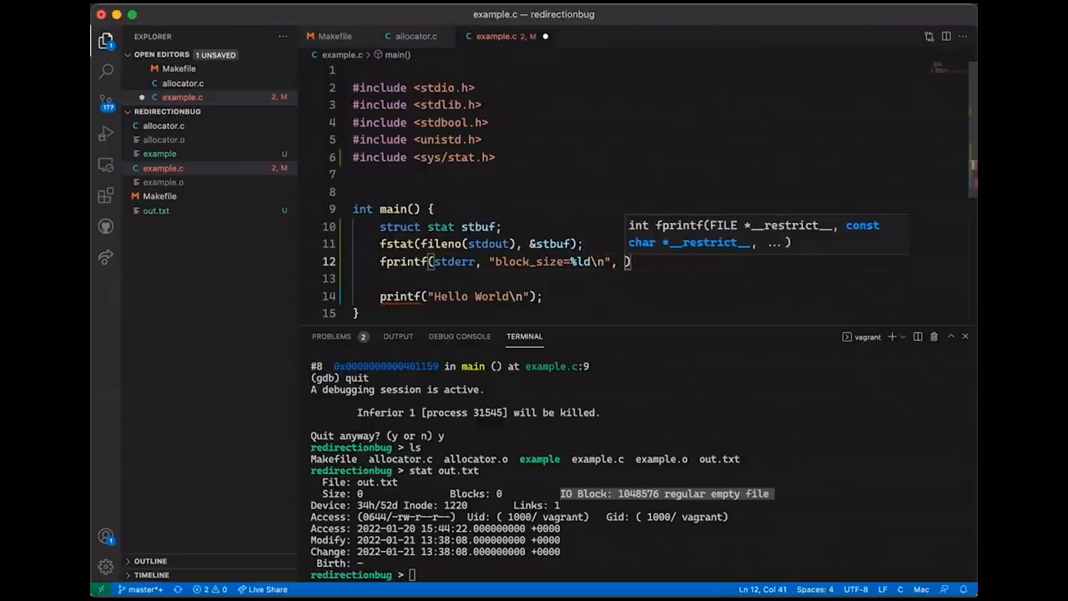
pyautogui.write('stb')
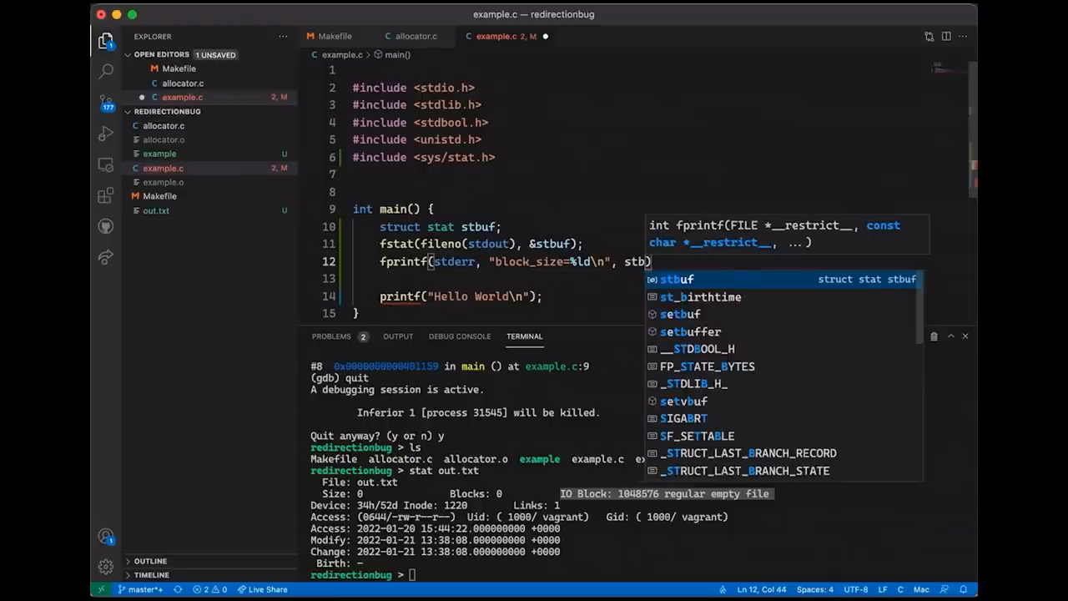
pyautogui.write('.st_blksize')
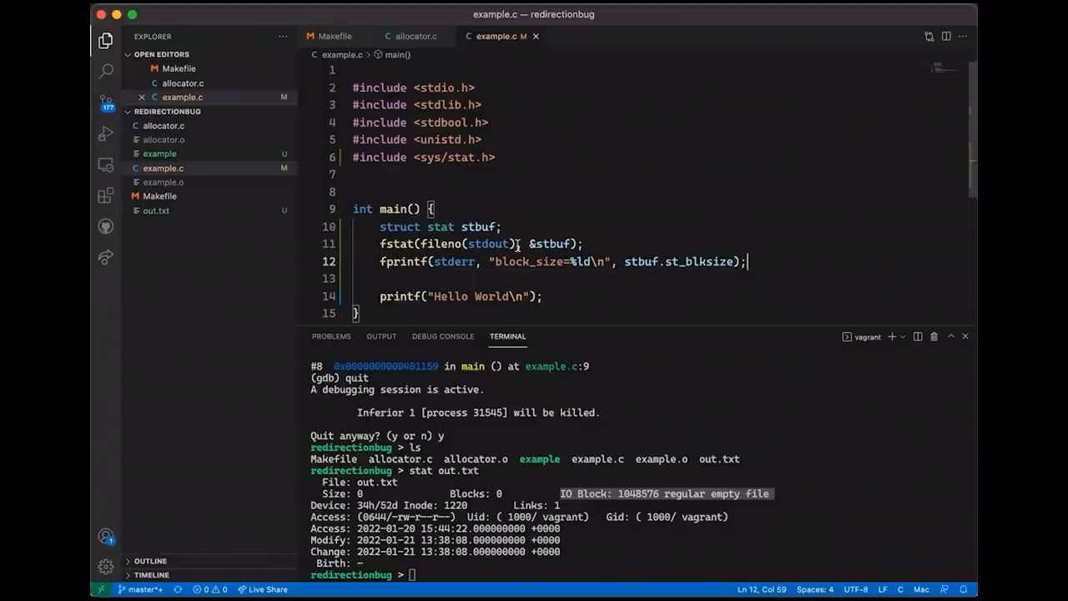
pyautogui.moveTo(488, 244)
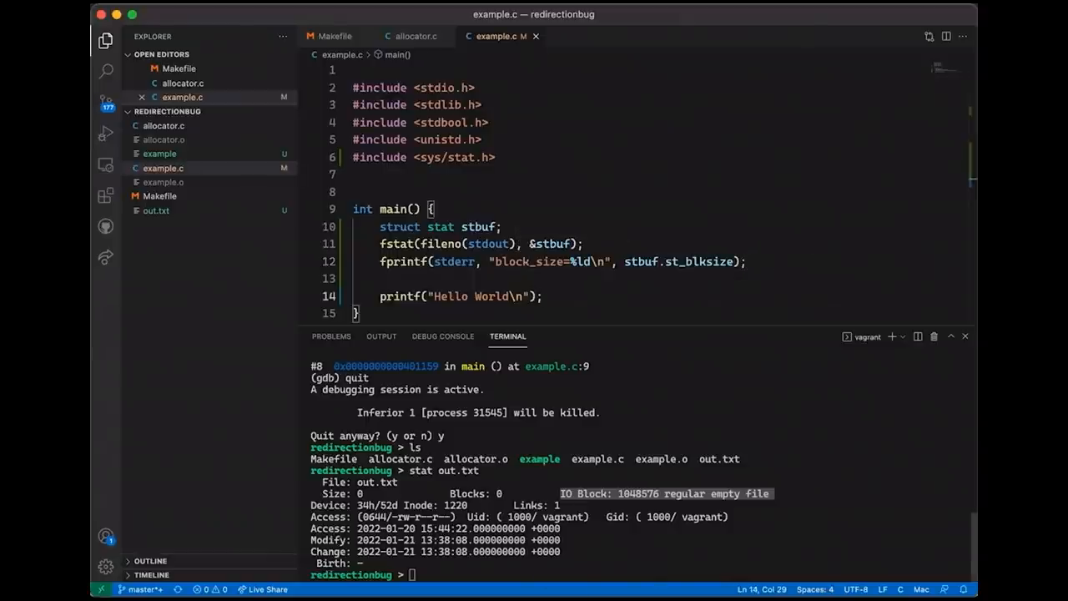
# - Rebuild with make and run ./example, printing block_size=1024 and Hello World
pyautogui.write('make')
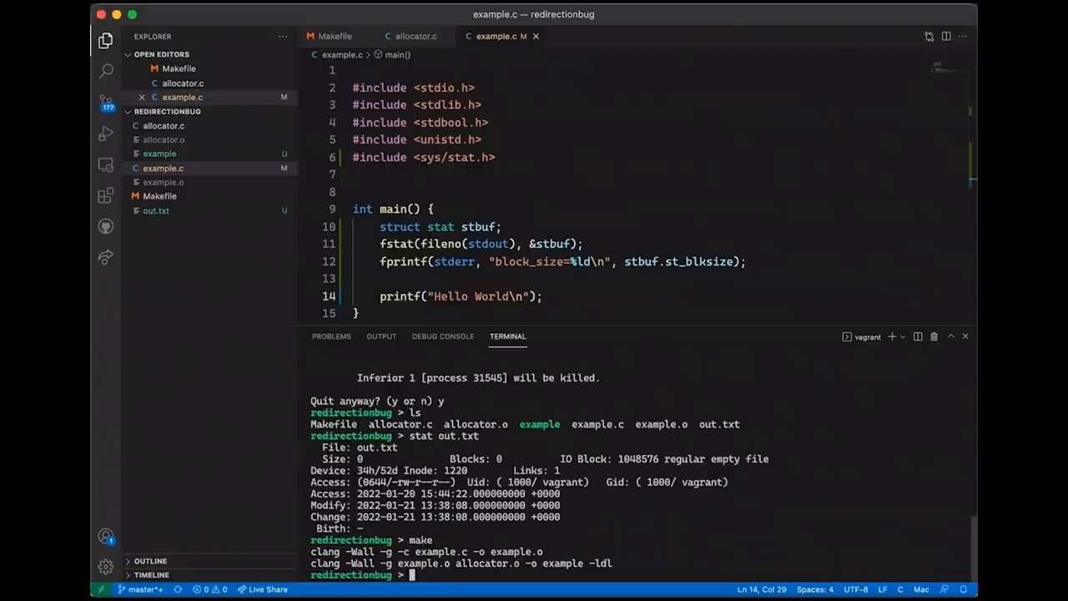
pyautogui.write('./example')
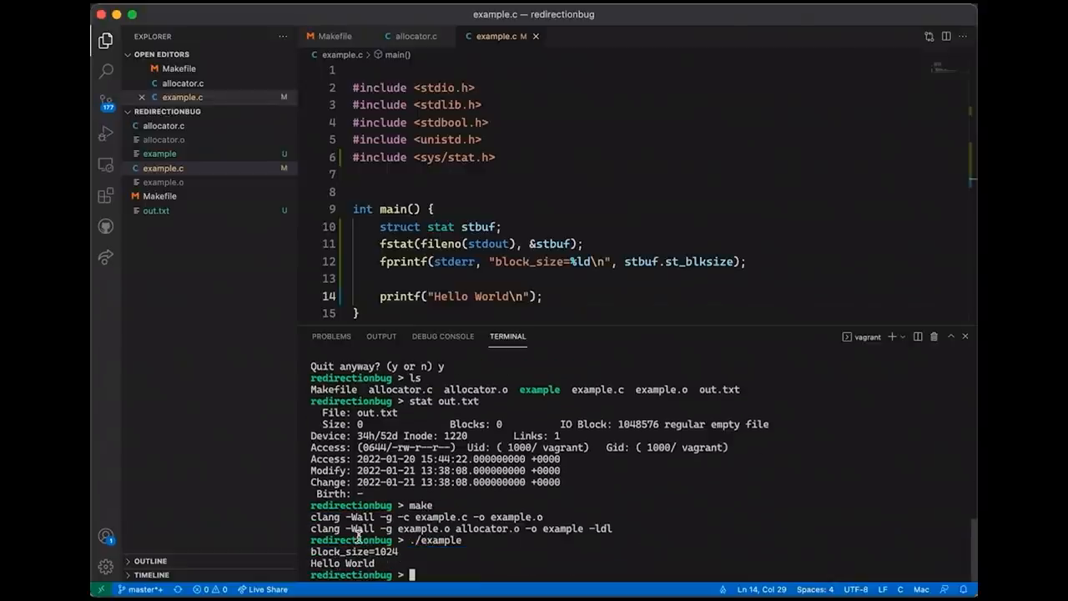
pyautogui.write('./example')
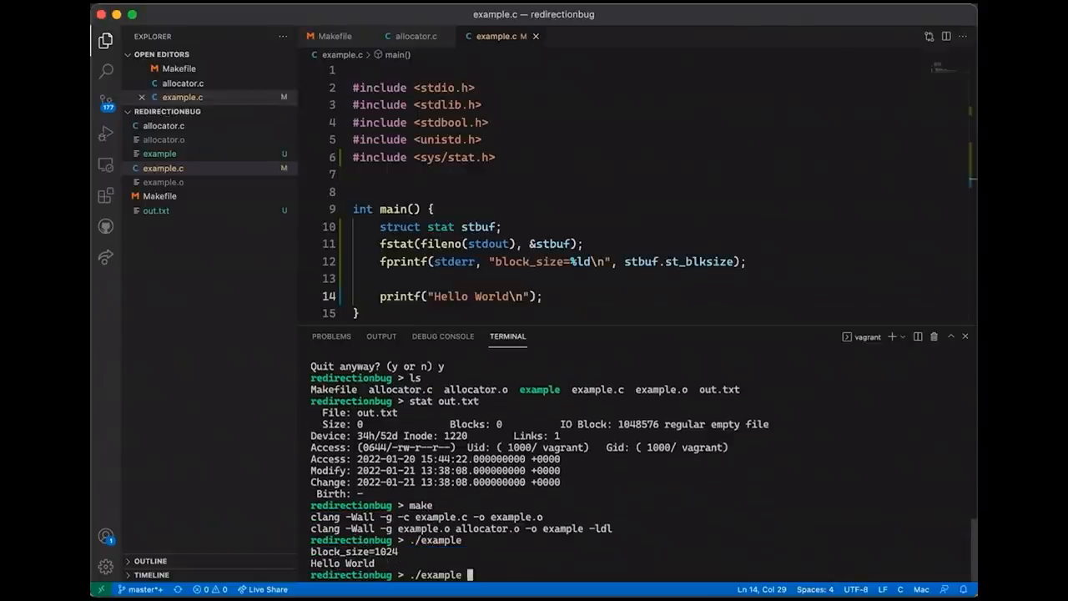